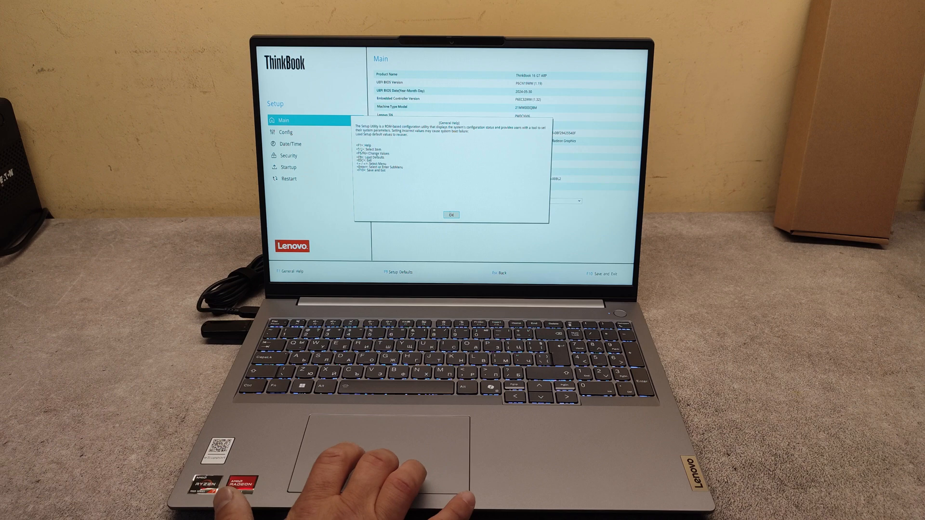
Dismiss the General Help notice and go to the Startup settings page.
click(452, 214)
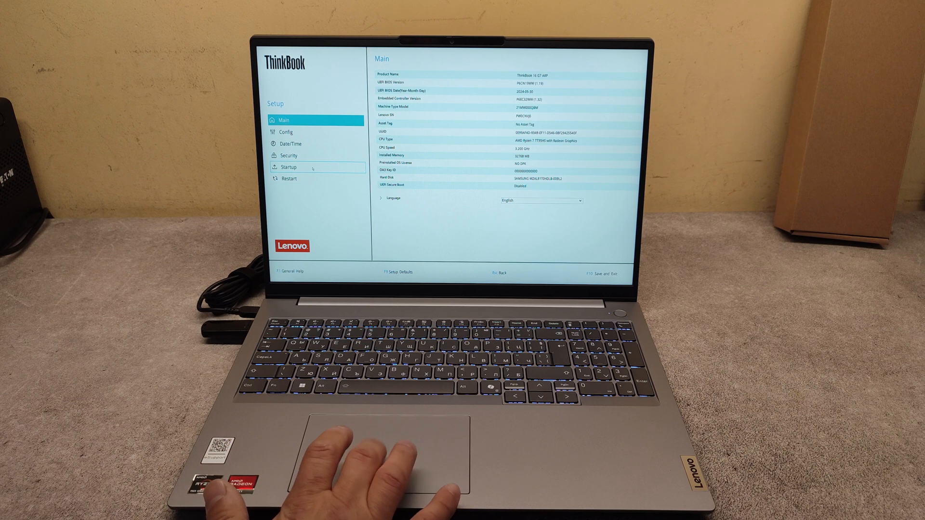
click(287, 167)
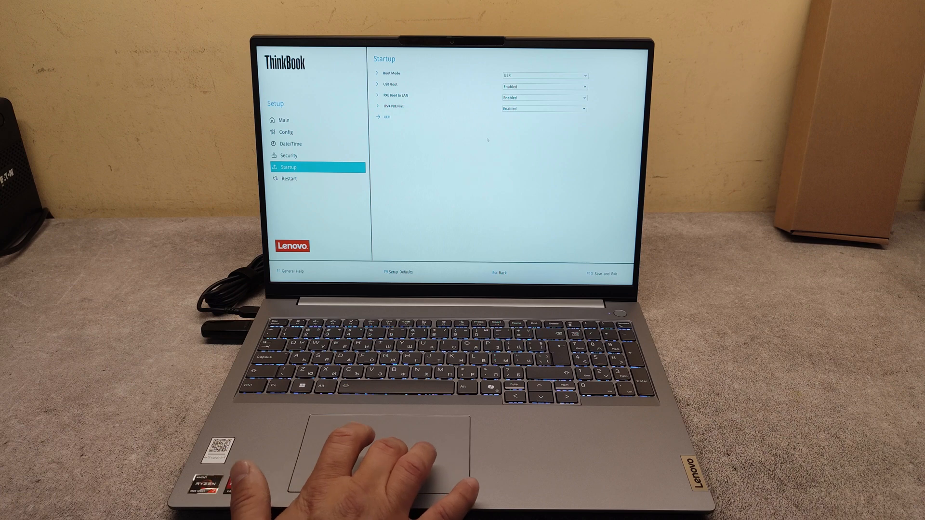
Open the UEFI Boot Priority Order and move the USB flash drive up.
click(543, 86)
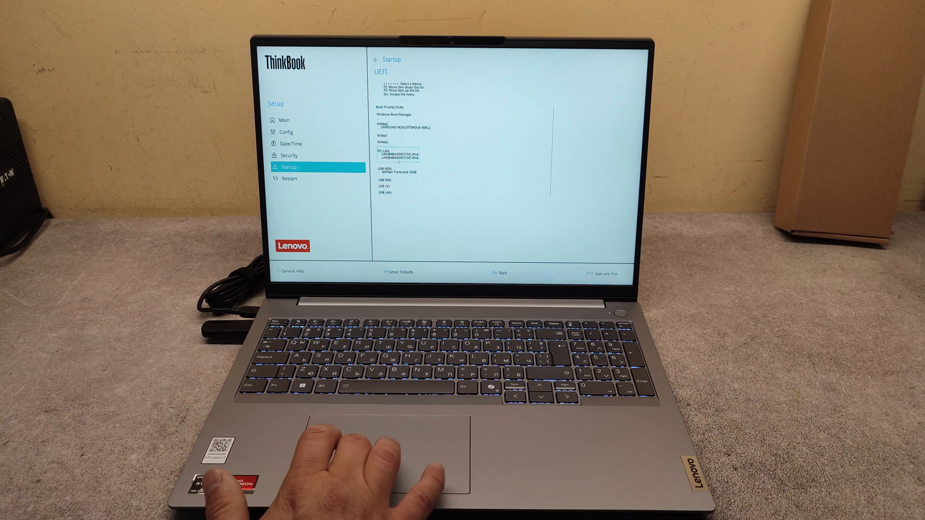
key(down)
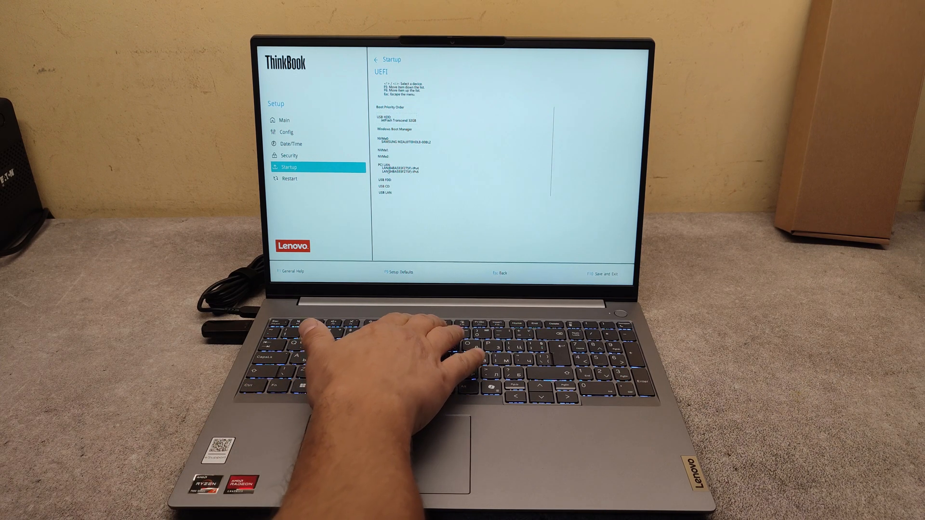
Press F10 to bring up the save-changes-and-exit confirmation.
key(F10)
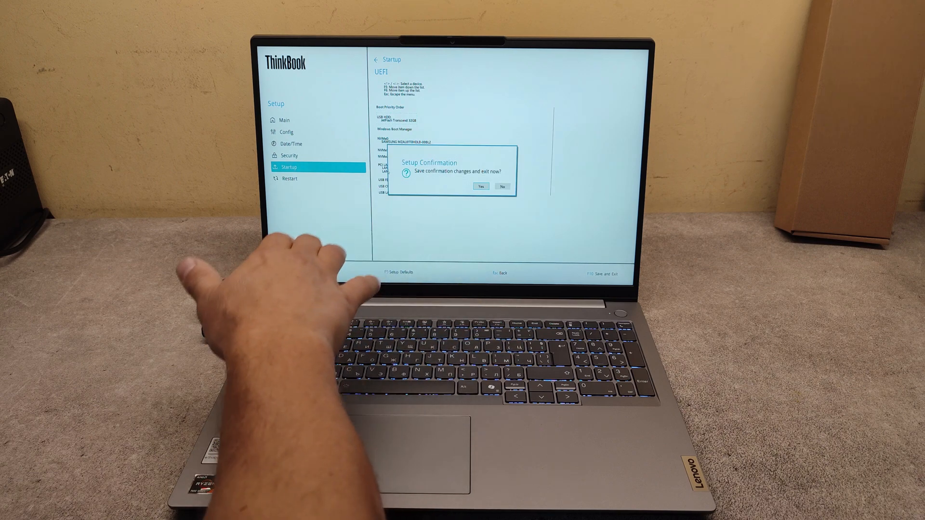